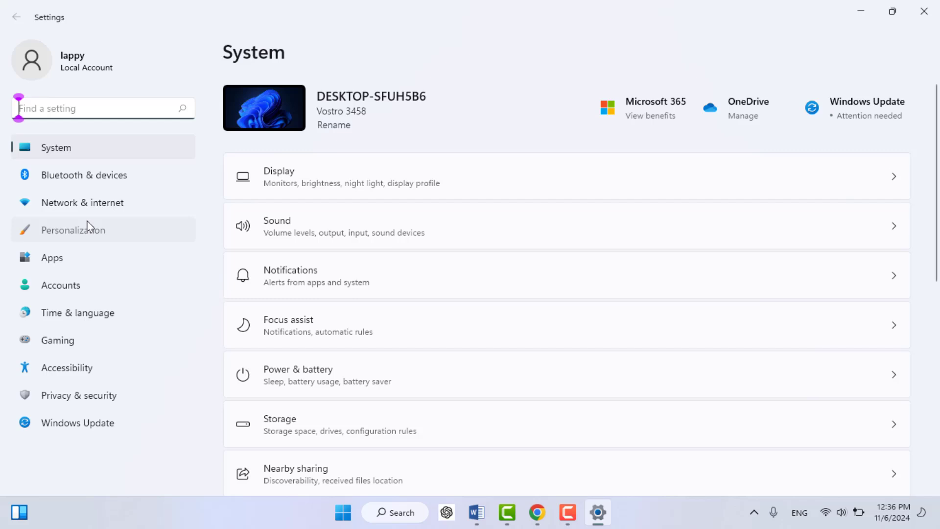
- Open Personalization from the sidebar and scroll down its options list
left_click(73, 229)
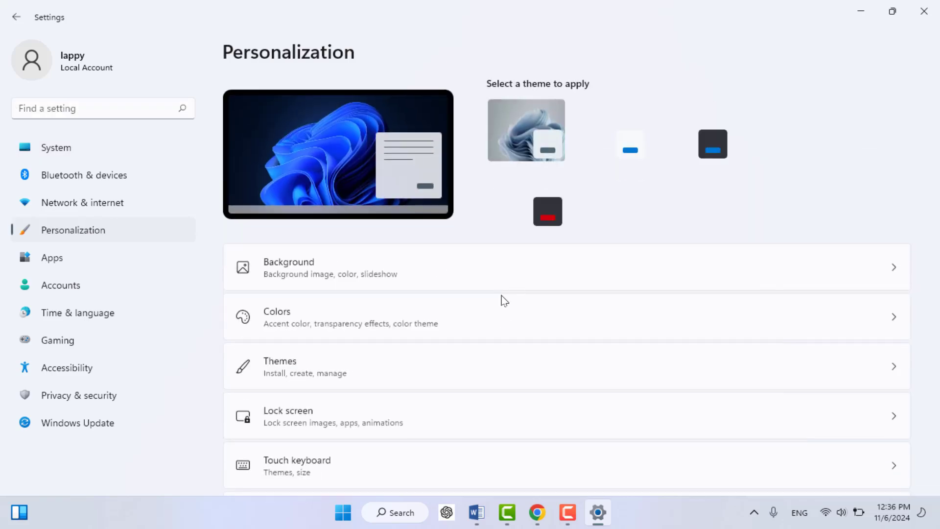
scroll("down", 3)
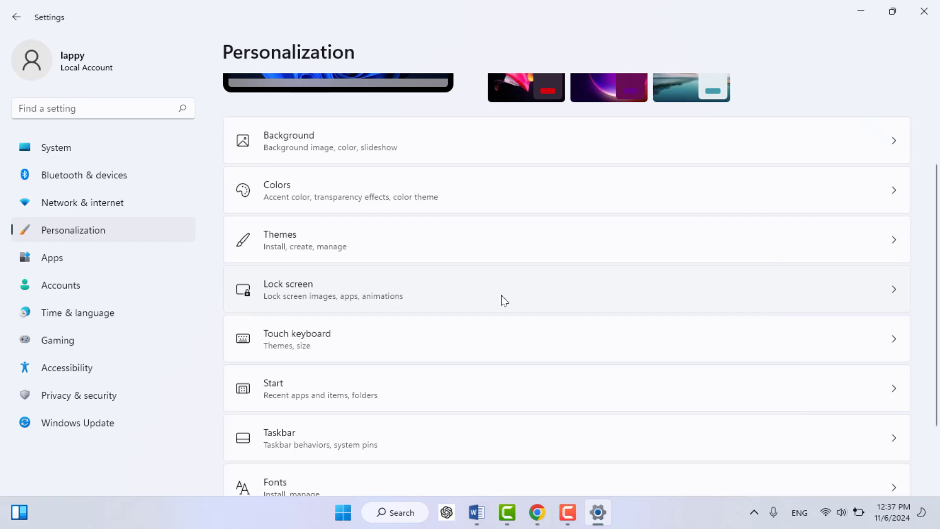
mouse_move(504, 360)
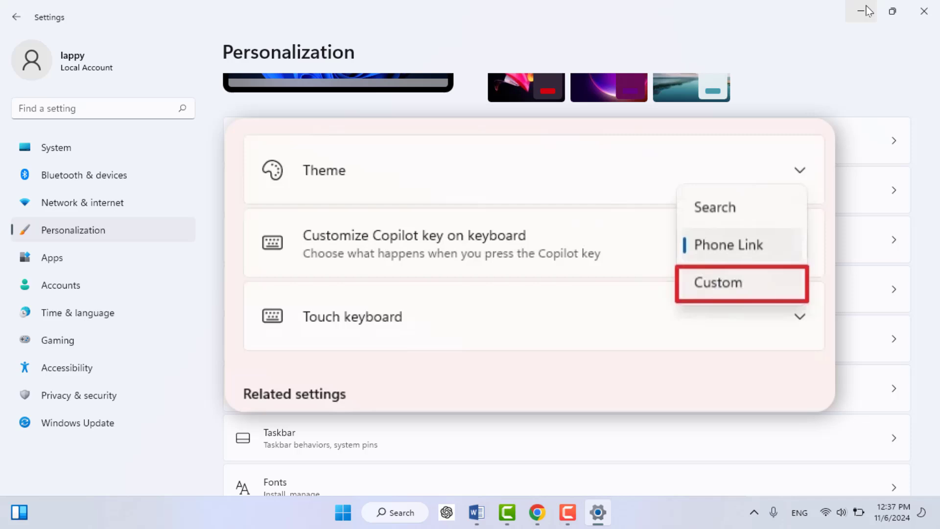
mouse_move(861, 11)
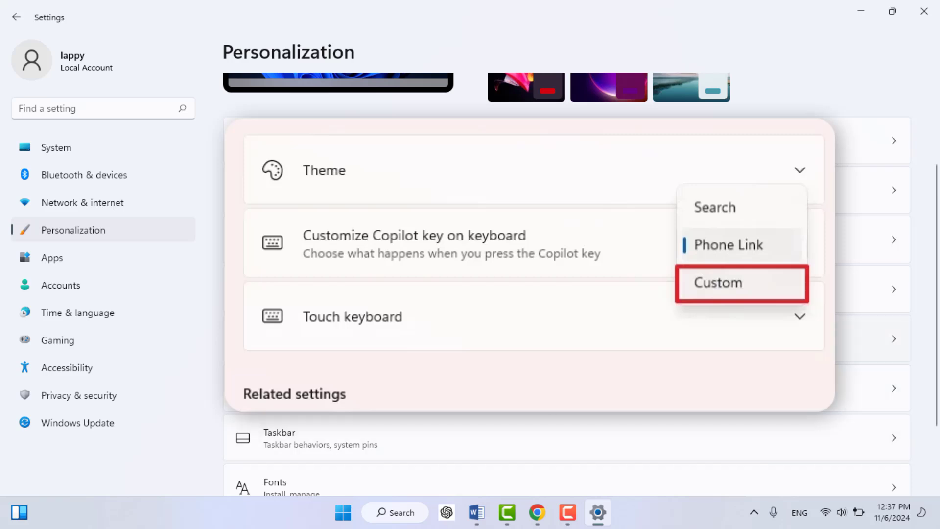
- Choose Custom for the Copilot key to bring up the app picker
left_click(718, 282)
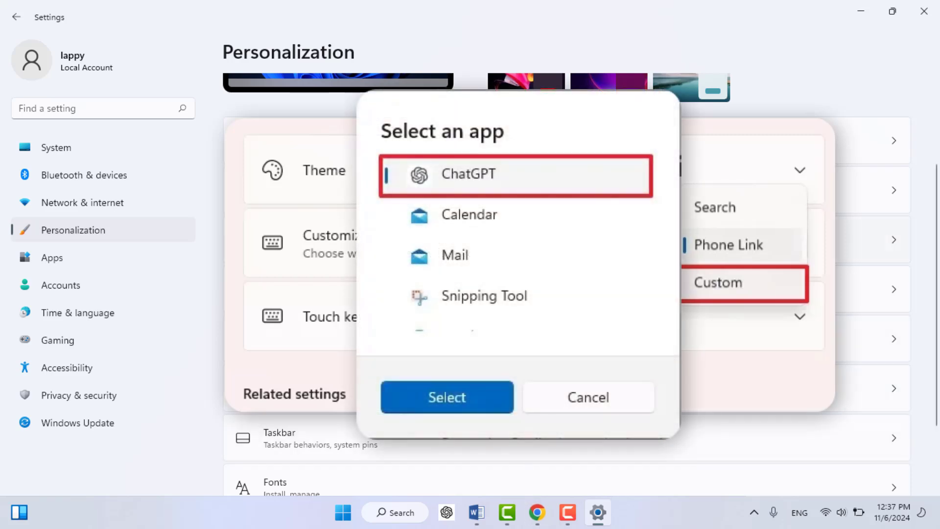